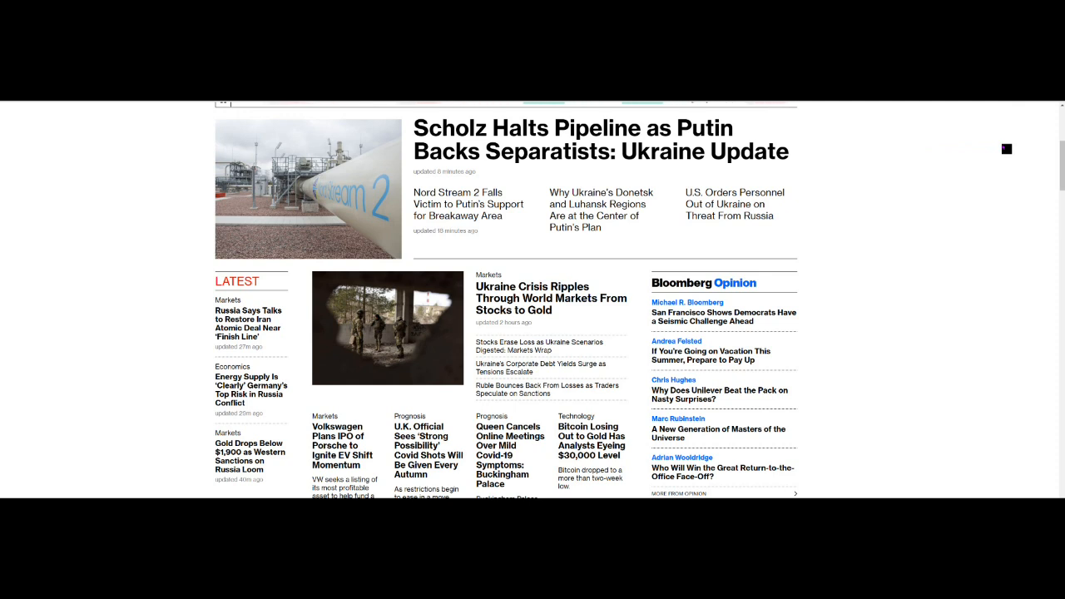
Step: Scroll into the Scholz pipeline Ukraine Update article to its opening paragraphs
scroll("down", 3)
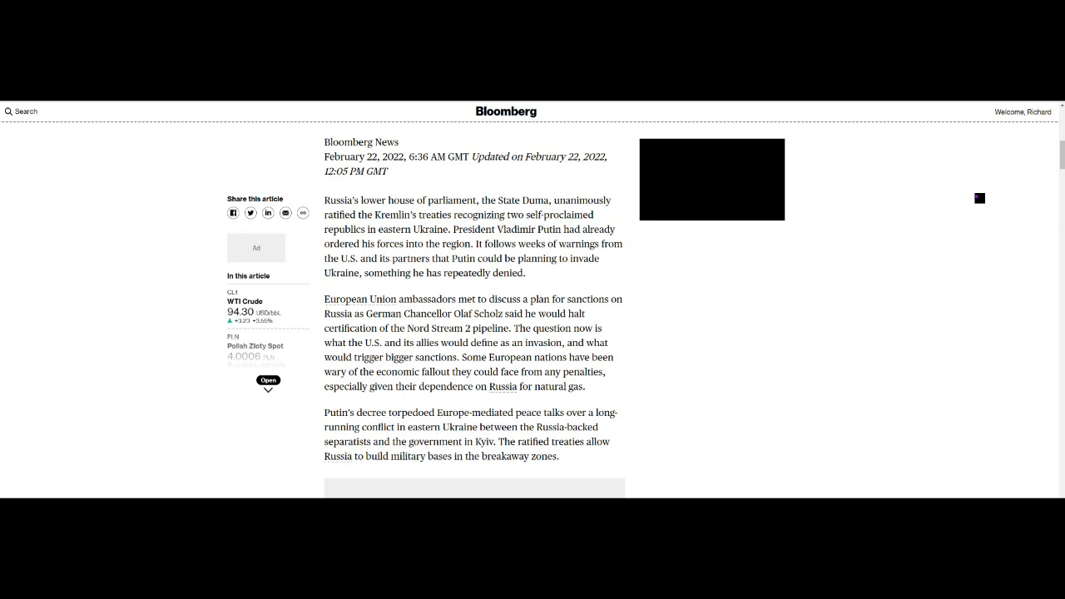
Step: Scroll down to the 'Gold Drops Below $1,900' sanctions article
scroll("down", 3)
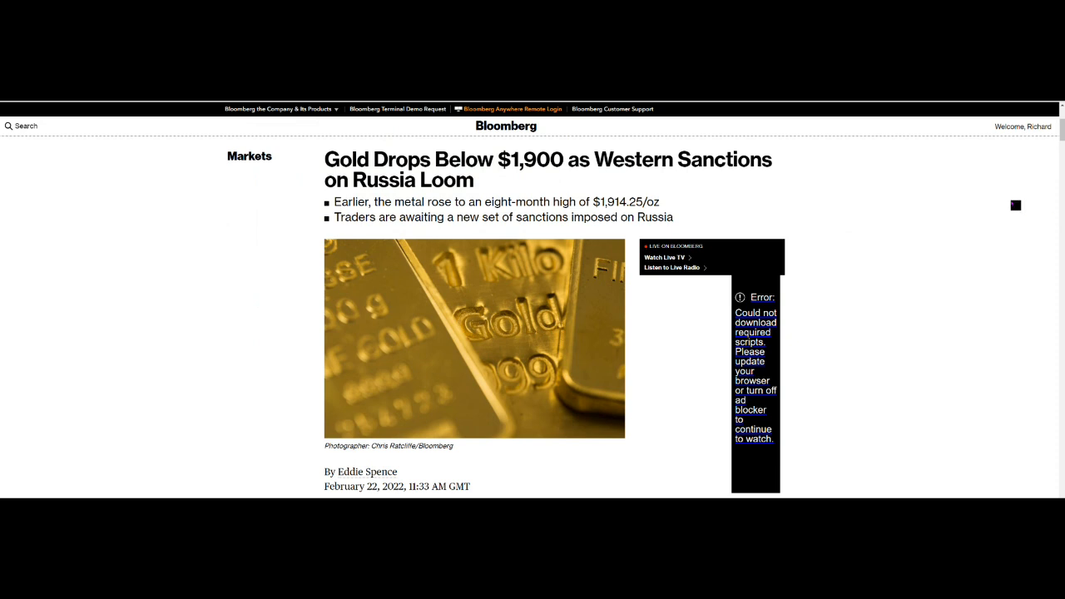
Step: Scroll the gold article past the advertisement to the 'Lost Momentum' chart
scroll("down", 3)
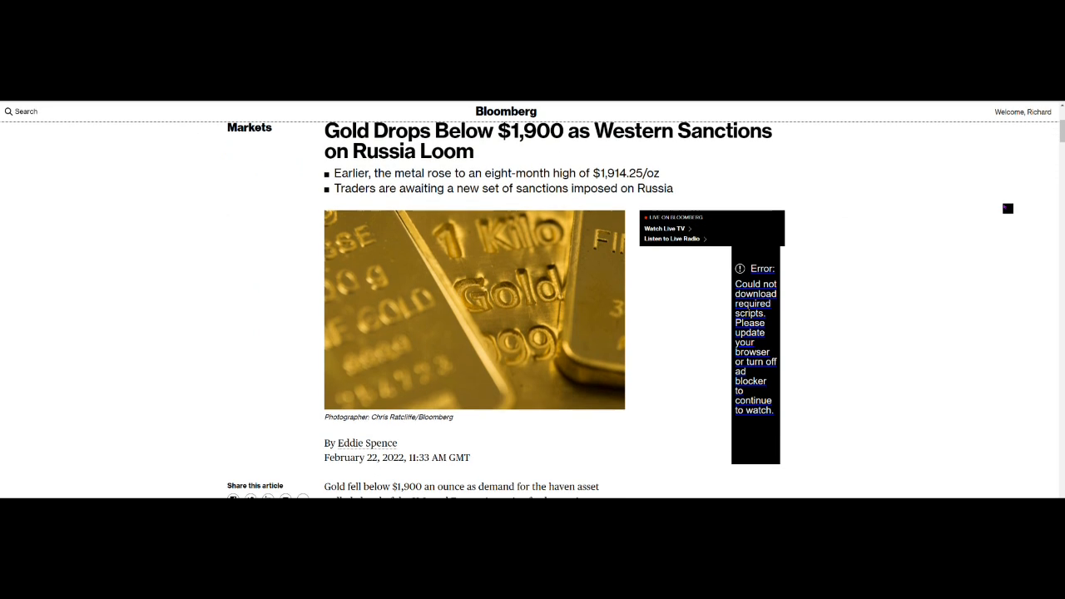
scroll("down", 3)
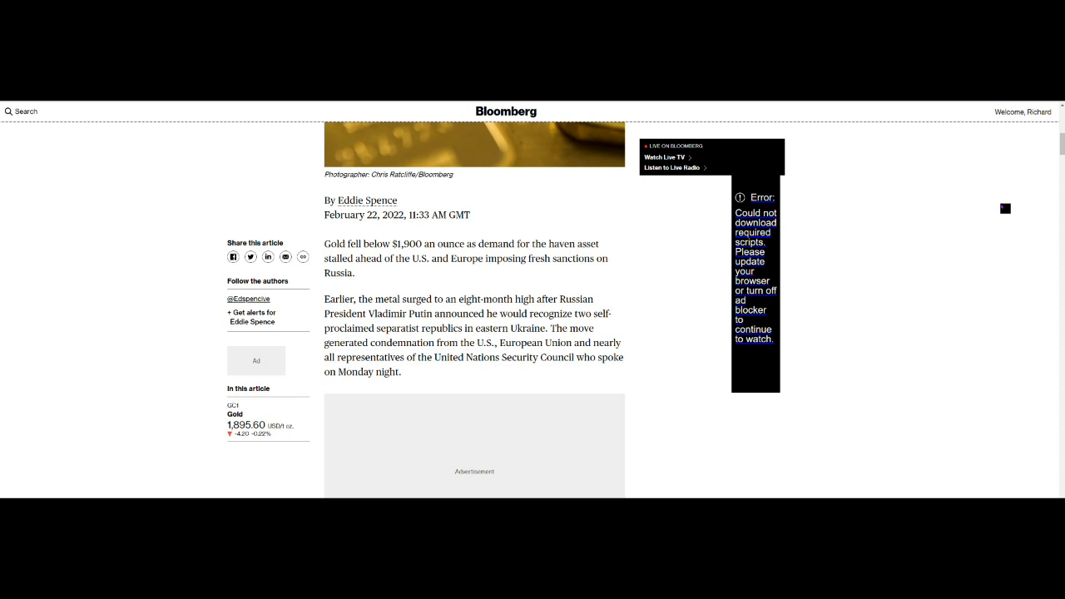
scroll("down", 3)
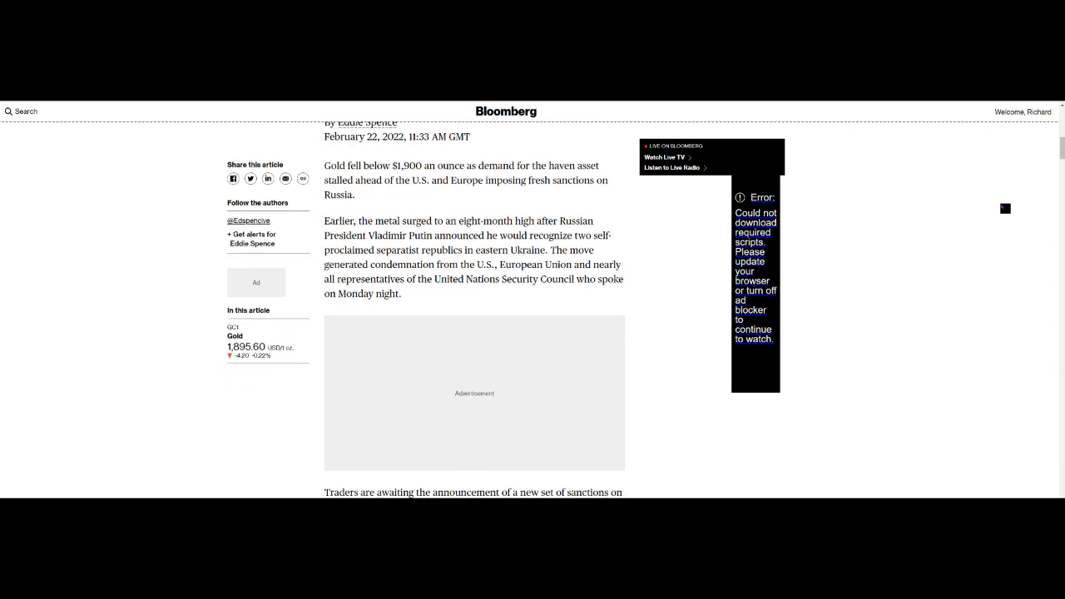
scroll("down", 3)
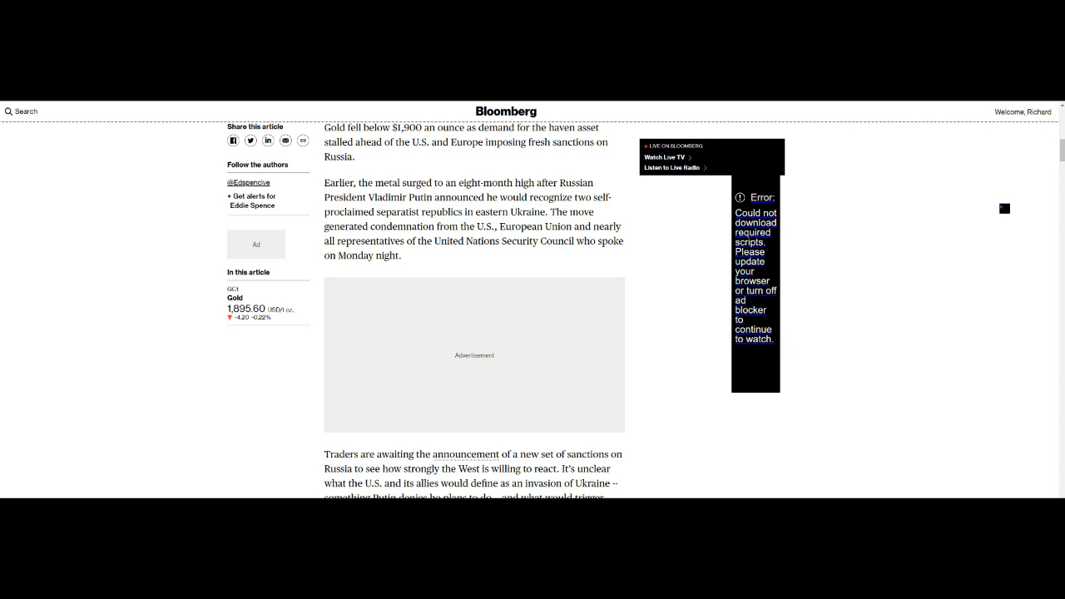
scroll("down", 3)
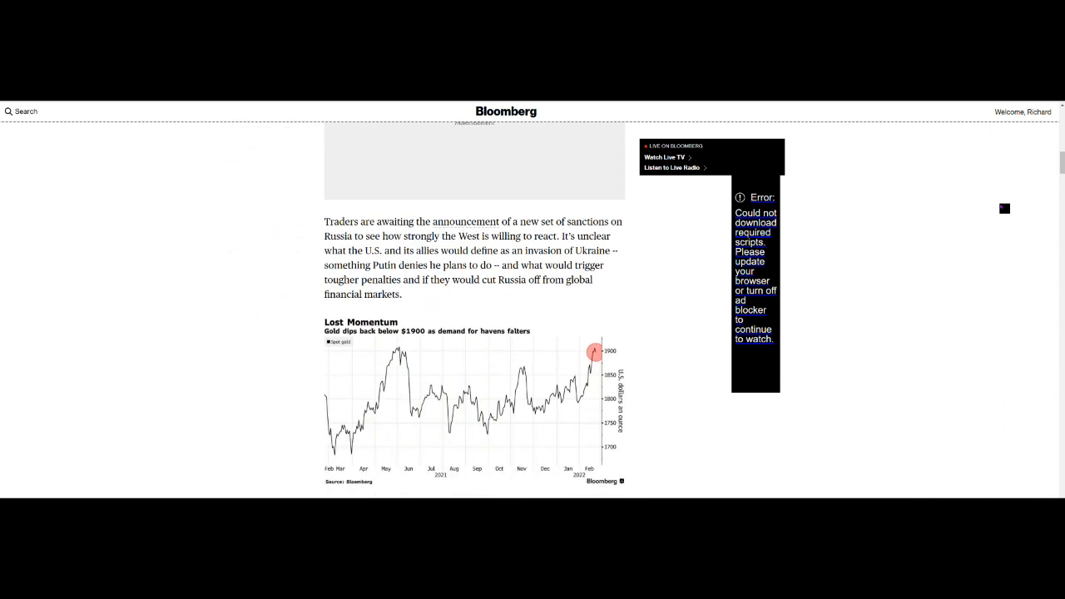
Step: Read below the gold chart through the commodities strategist's commentary on resistance
scroll("down", 3)
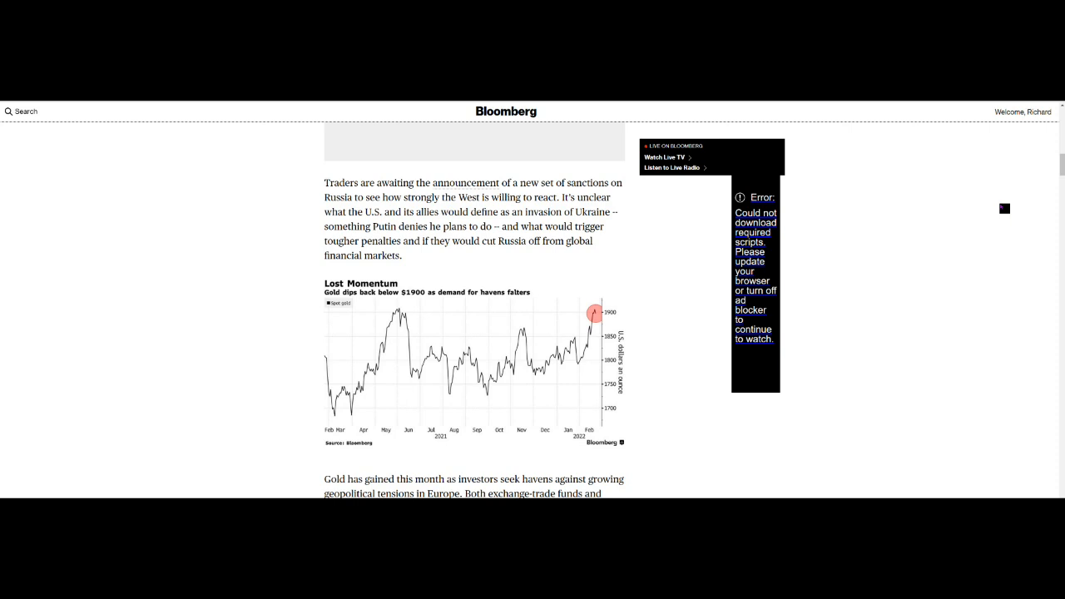
scroll("down", 3)
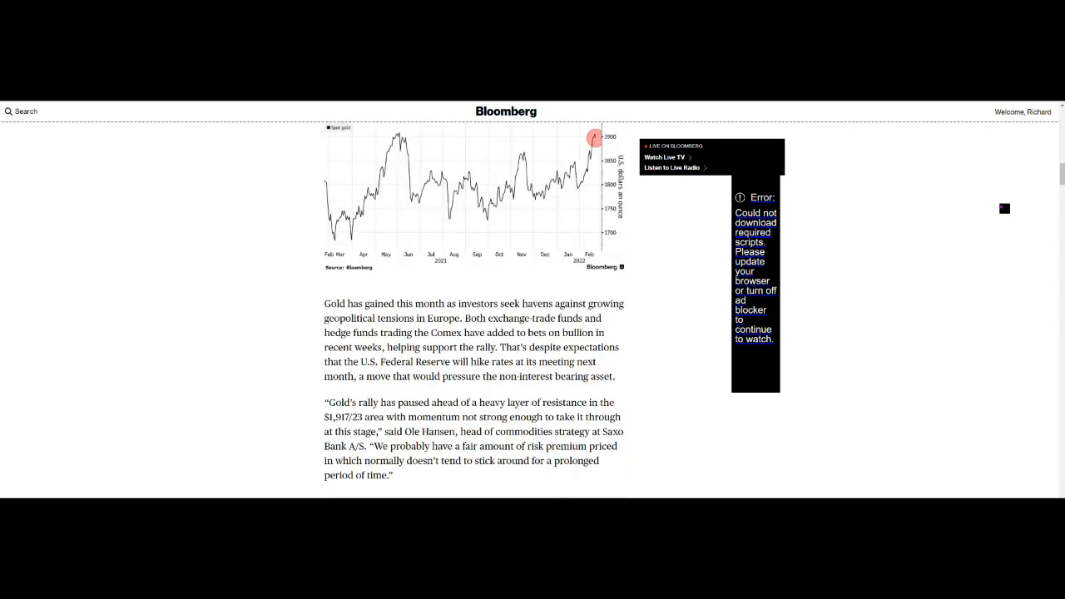
scroll("down", 3)
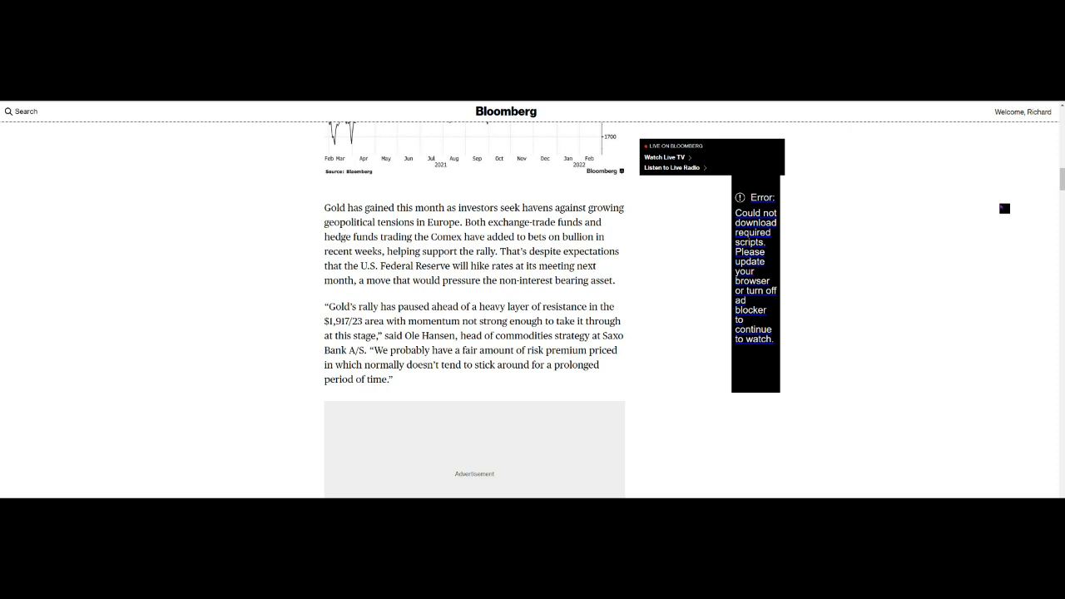
scroll("down", 3)
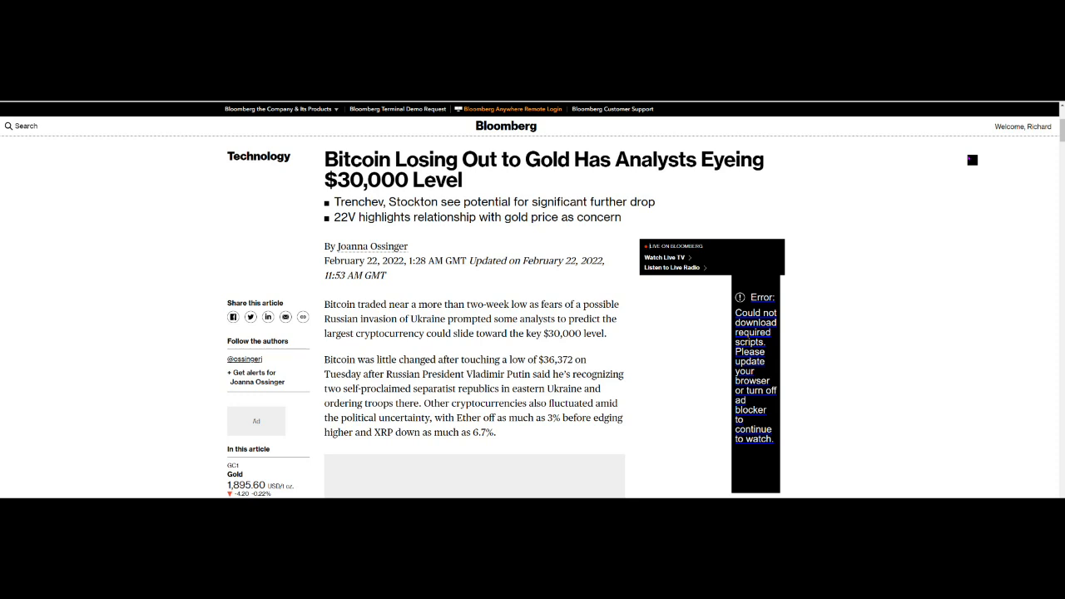
Step: Scroll through the Bitcoin article on a possible slide toward $30,000
scroll("down", 3)
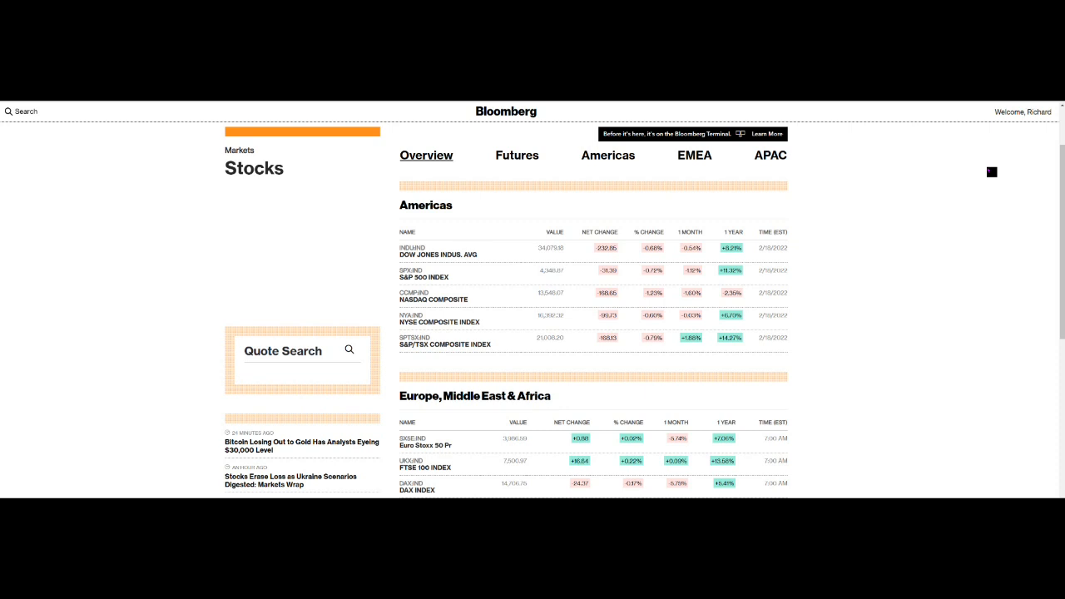
scroll("down", 3)
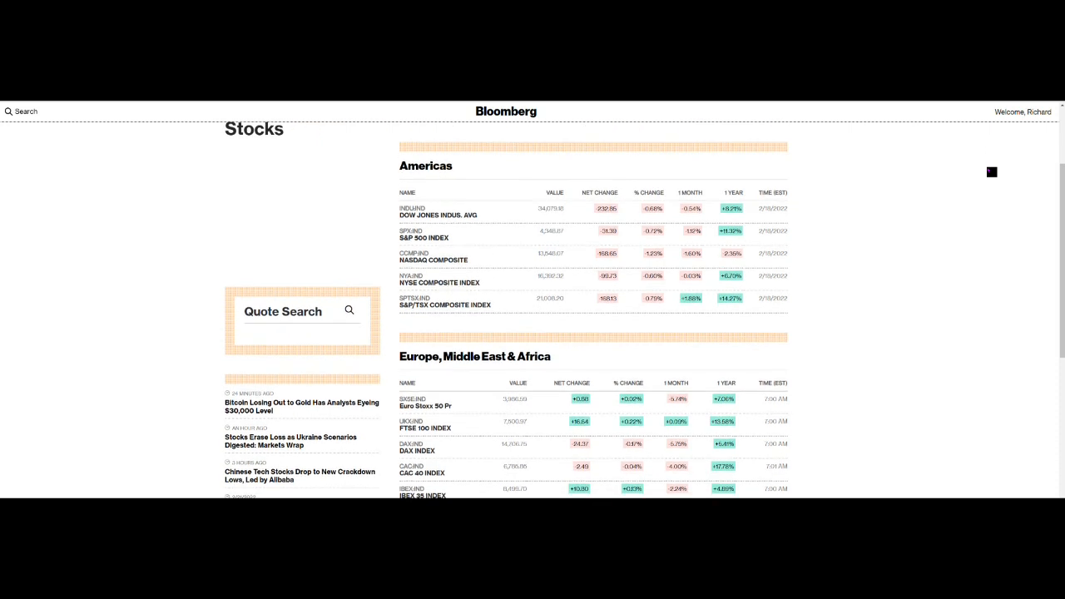
scroll("down", 3)
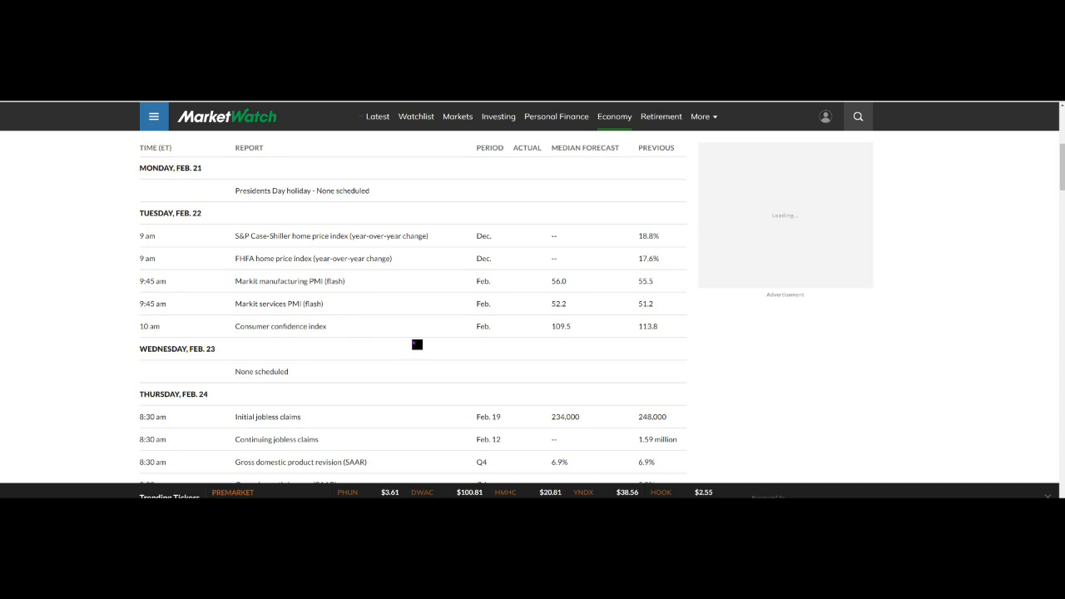
scroll("down", 3)
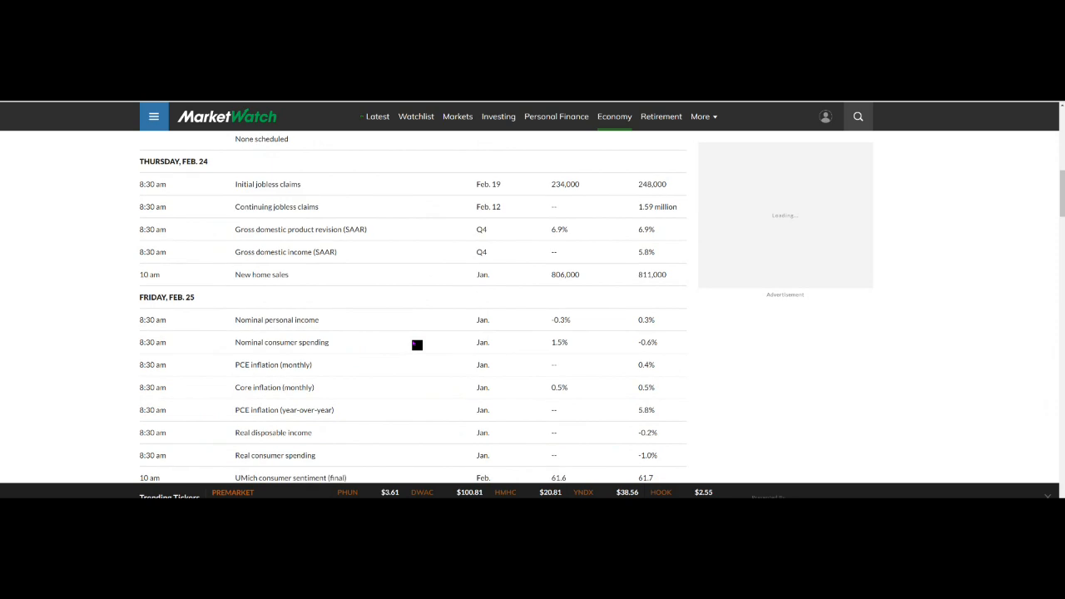
scroll("down", 3)
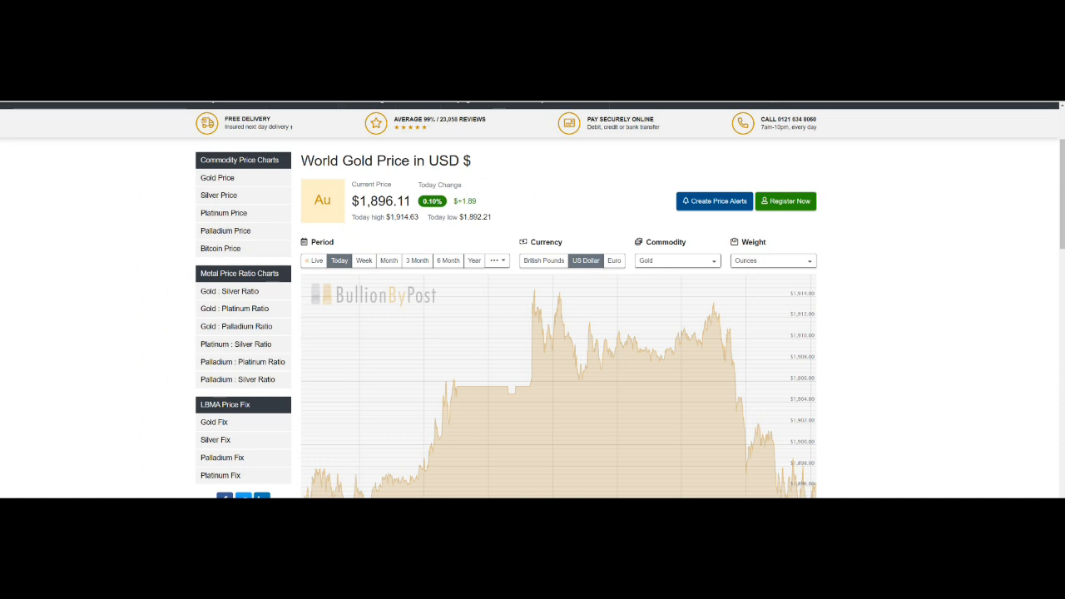
Step: Set the chart weight to ounces and scroll to the Commodity Price Charts sidebar
left_click(769, 266)
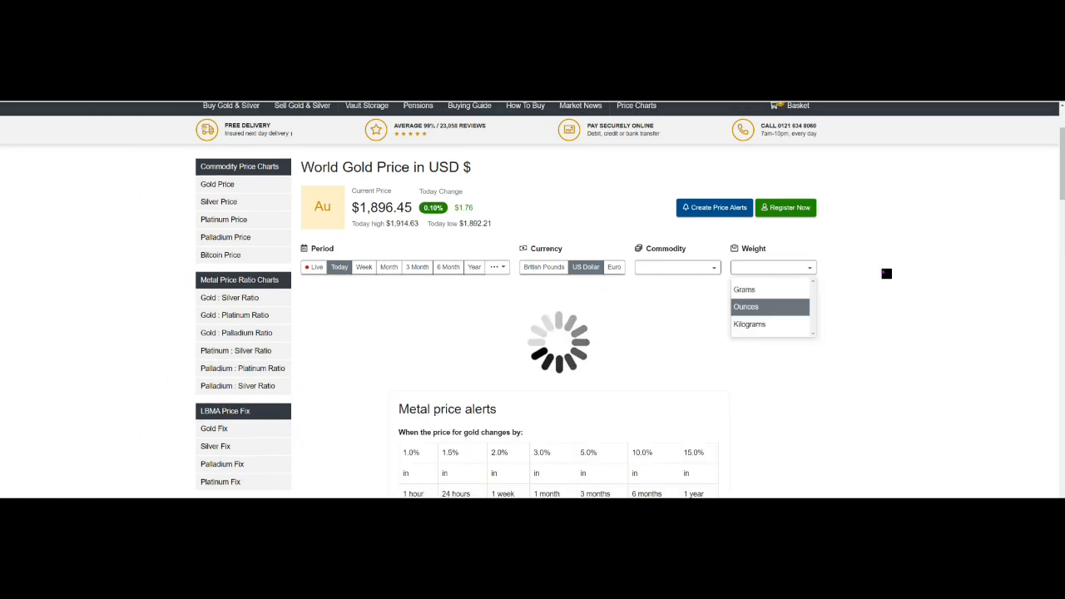
left_click(746, 306)
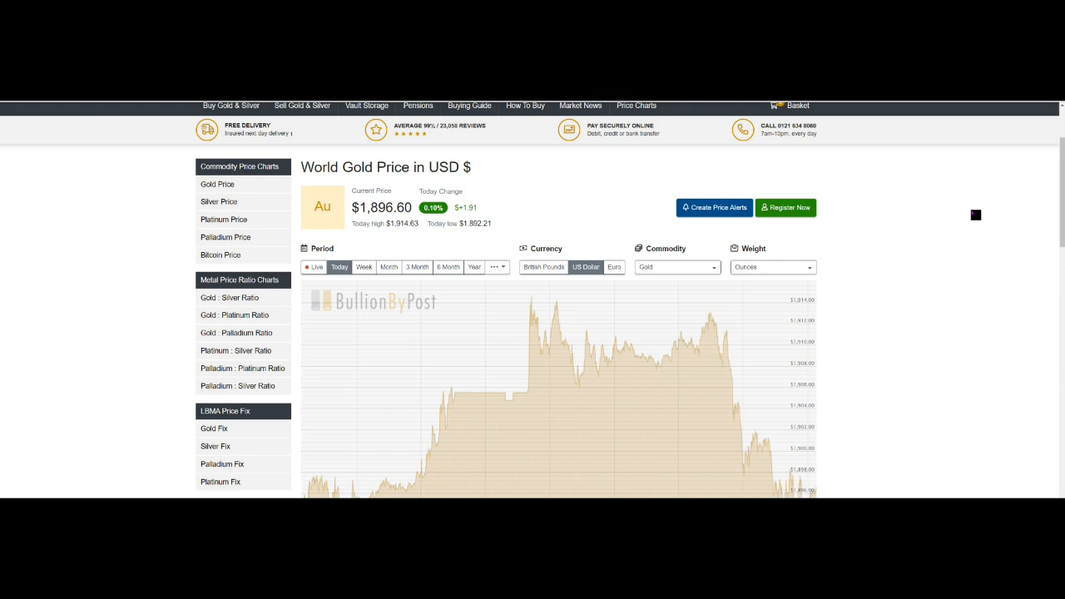
scroll("down", 3)
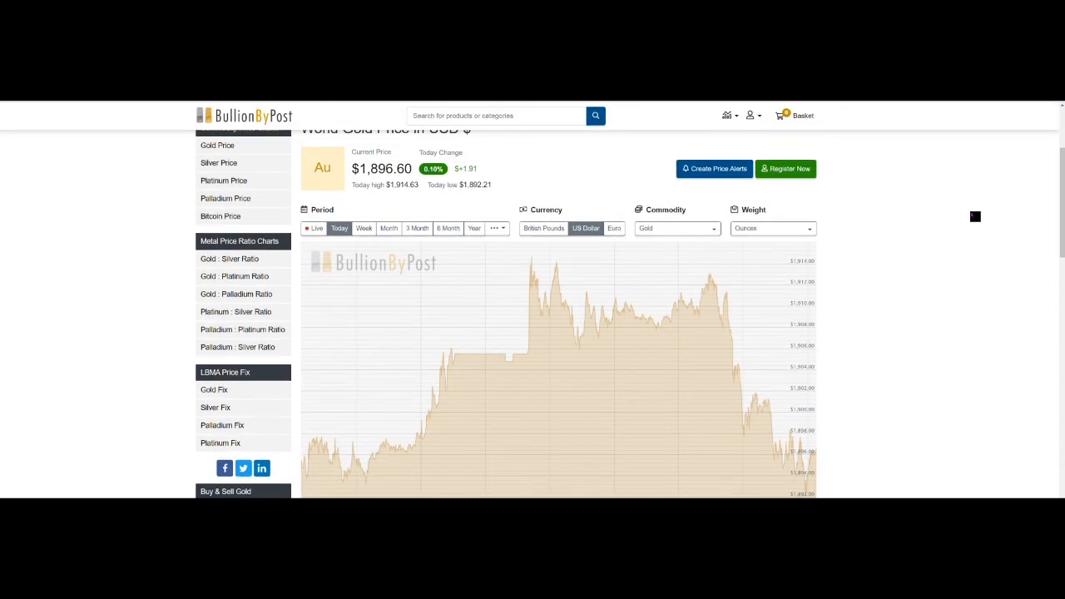
mouse_move(717, 283)
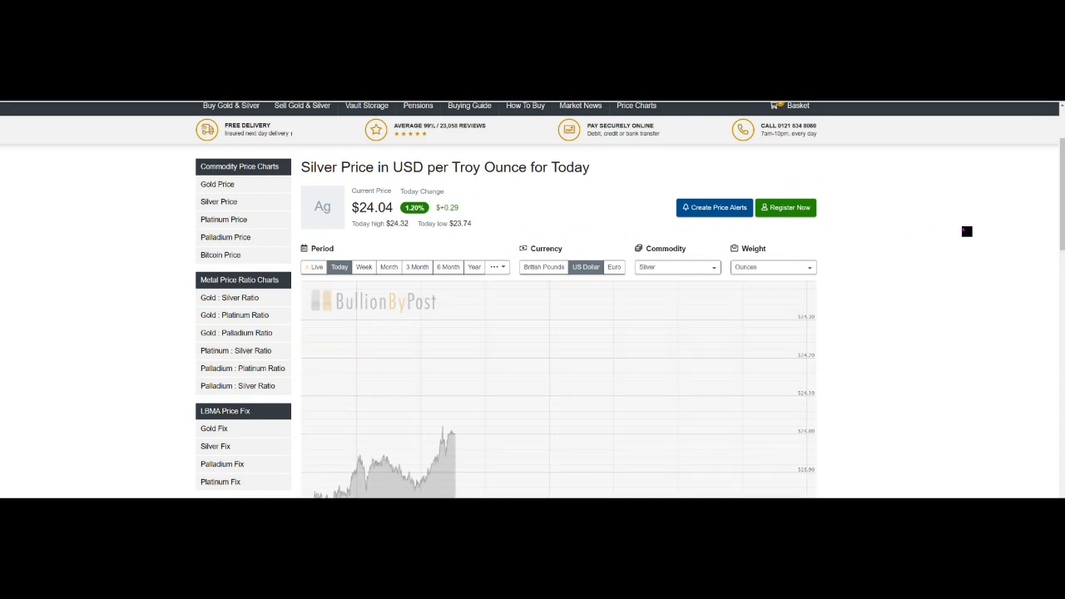
scroll("down", 3)
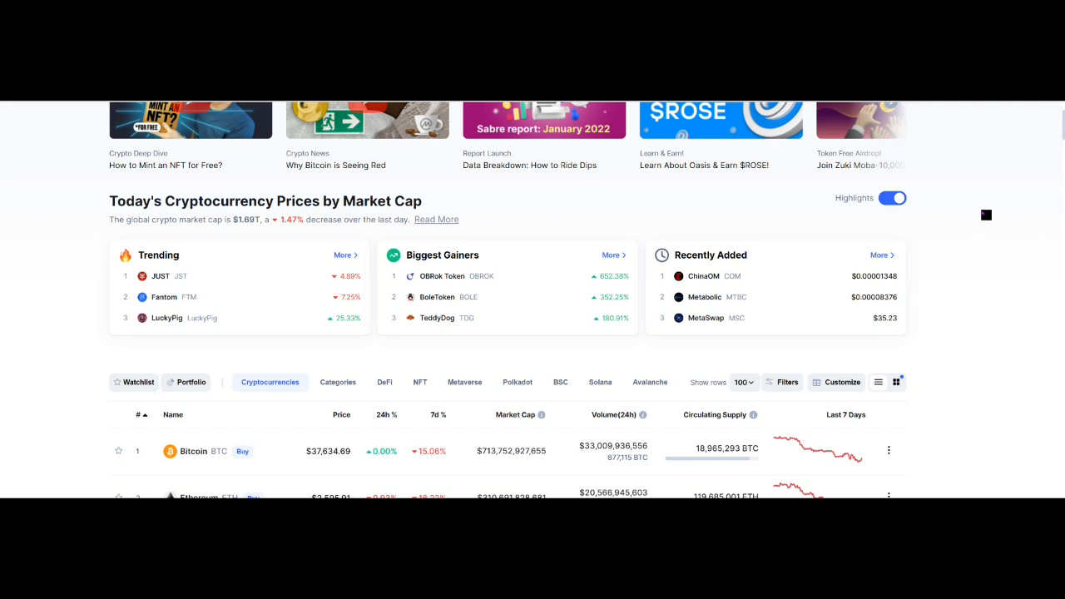
scroll("down", 3)
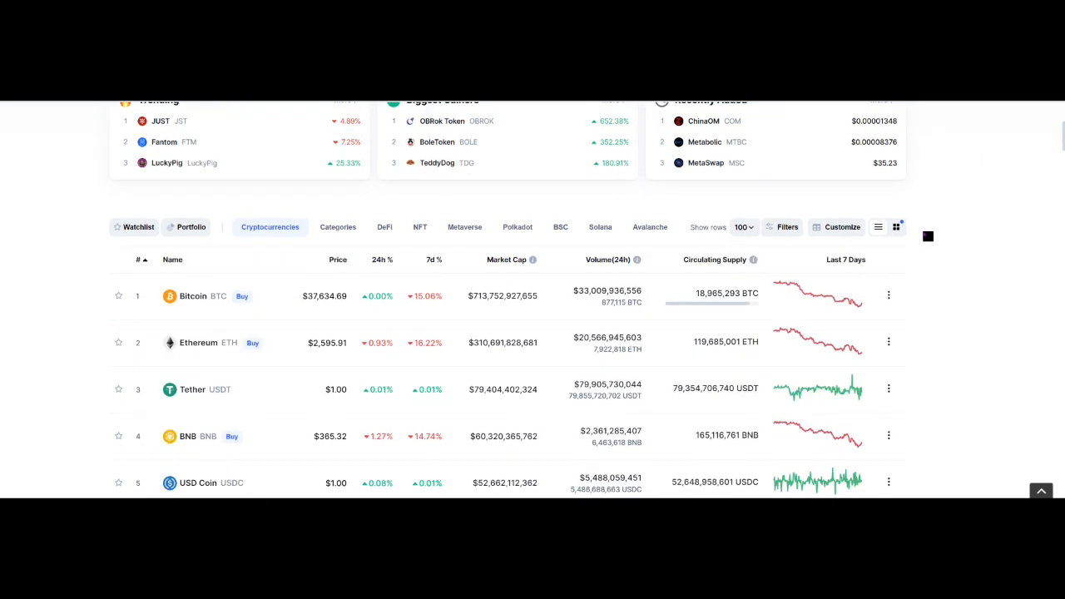